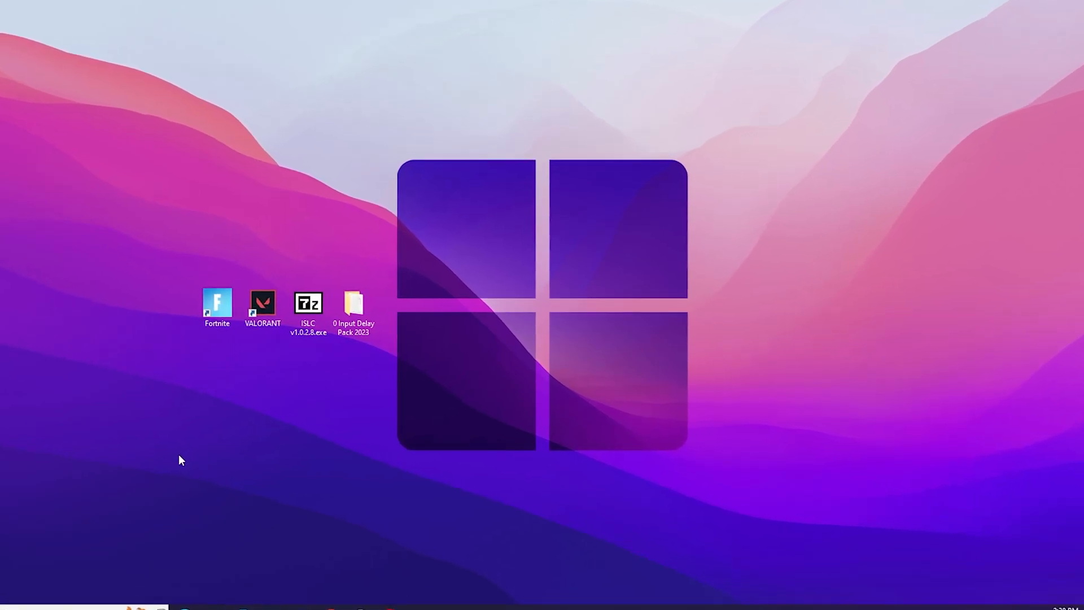
Step: Extract the ISLC v1.0.2.8 self-extracting archive to Local Disk (C:) with 7-Zip
left_click(354, 304)
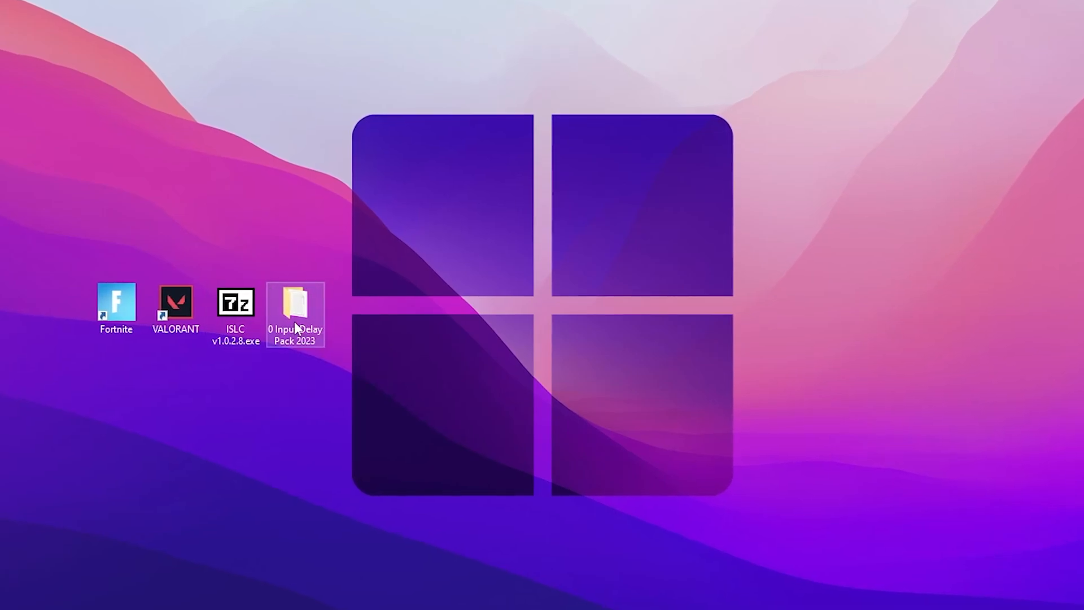
mouse_move(296, 317)
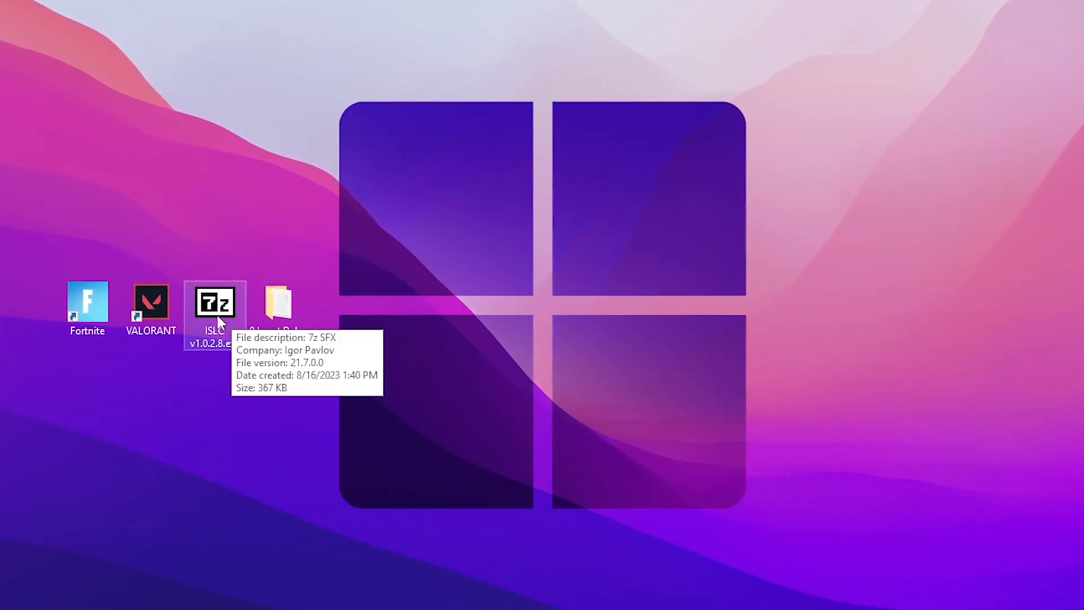
double_click(215, 303)
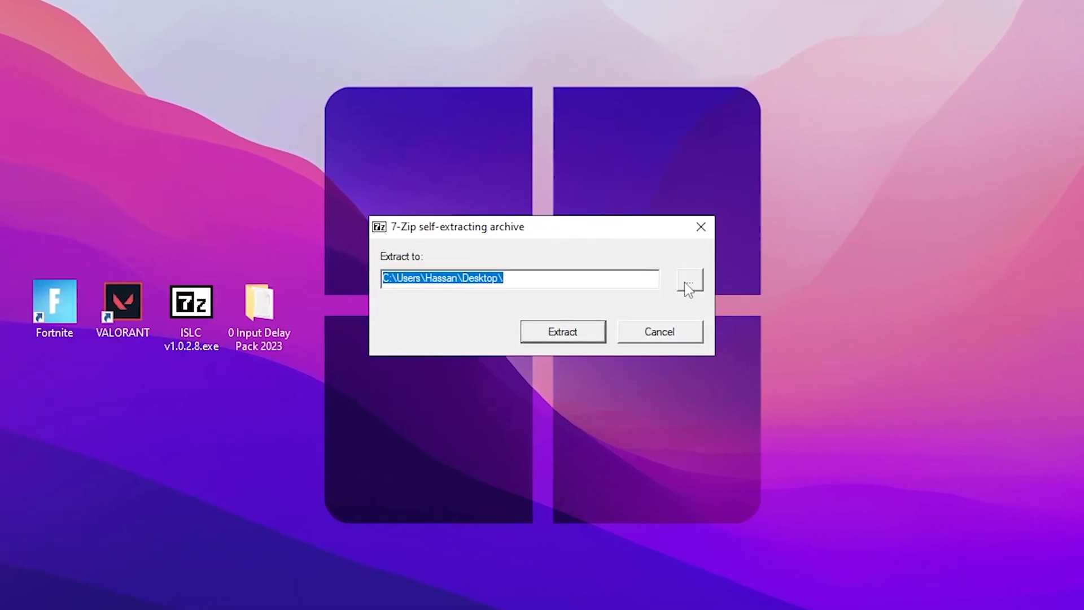
left_click(690, 279)
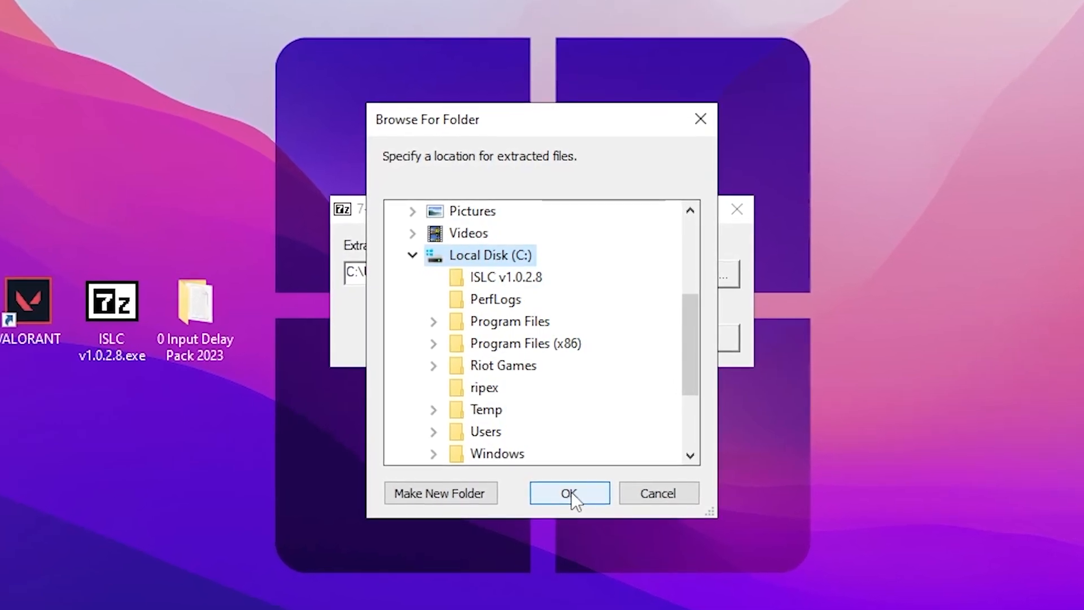
left_click(569, 493)
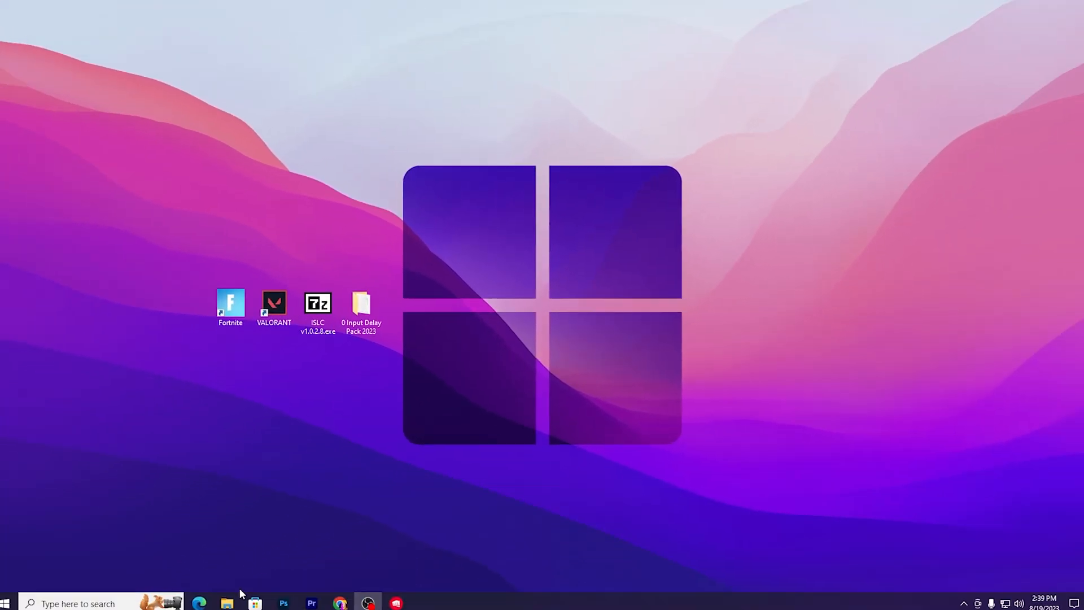
Step: Browse to Local Disk (C:) and open the extracted ISLC v1.0.2.8 folder
left_click(224, 603)
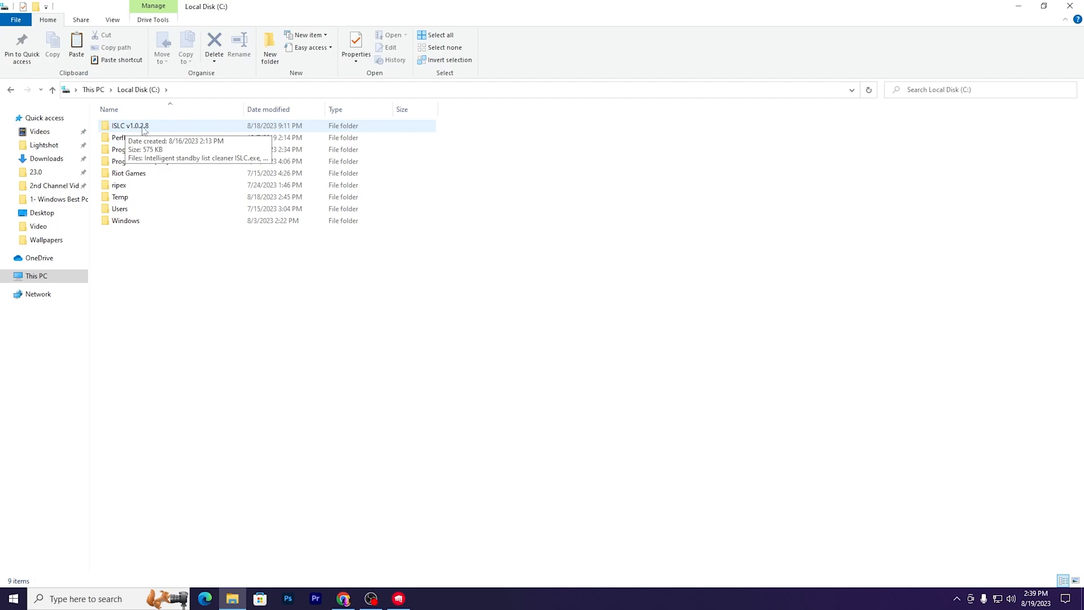
double_click(128, 126)
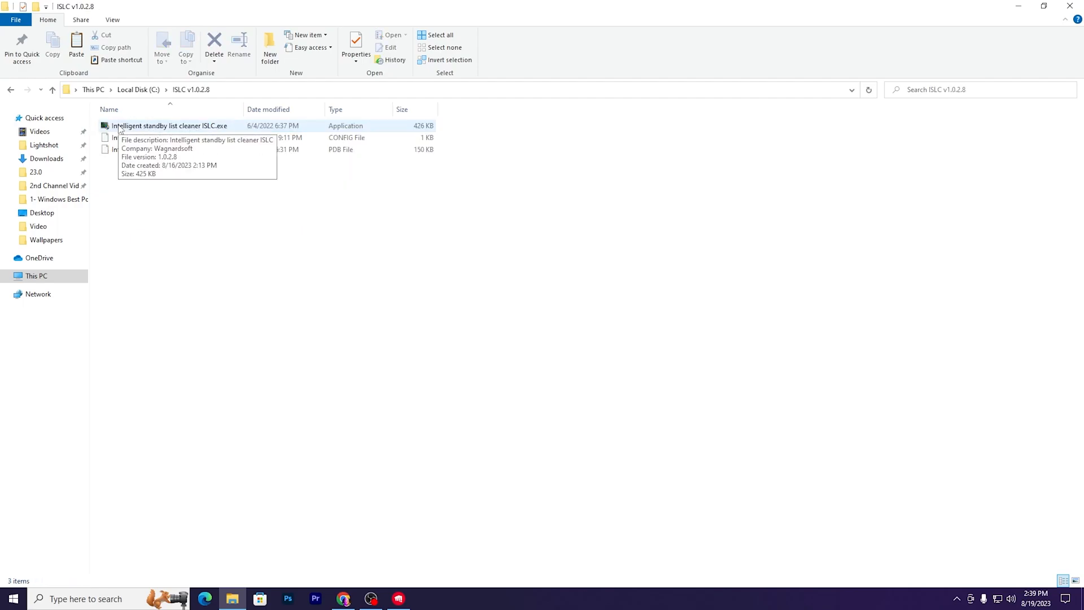
mouse_move(503, 204)
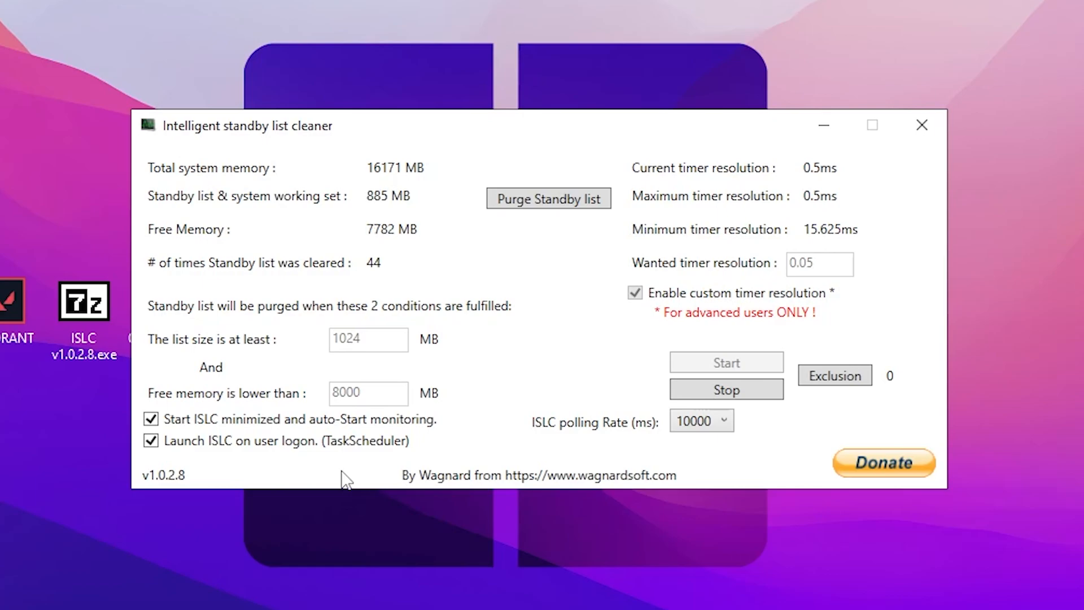
mouse_move(768, 175)
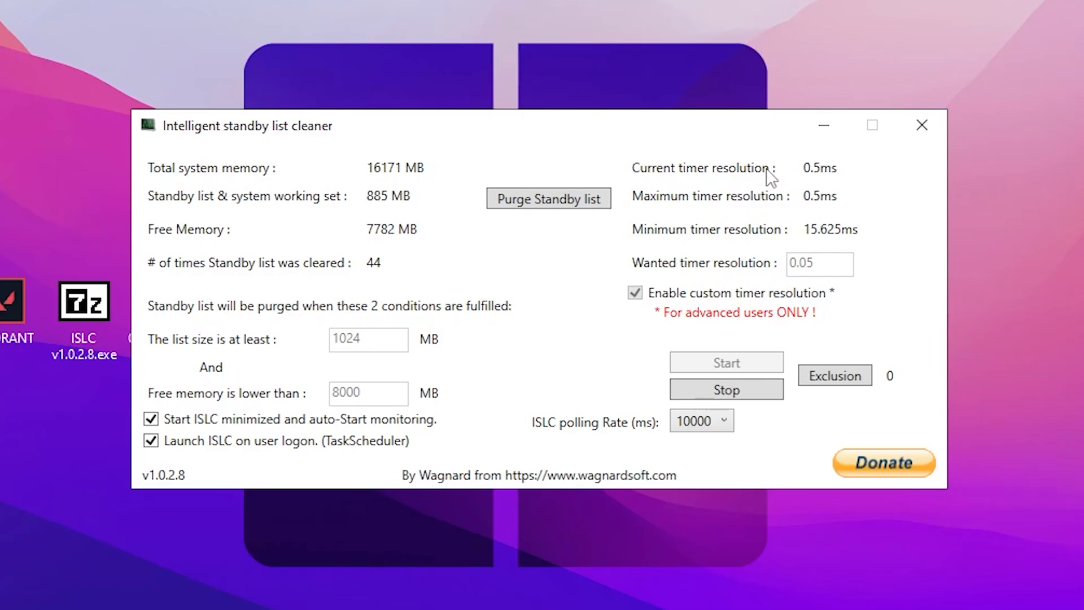
mouse_move(675, 271)
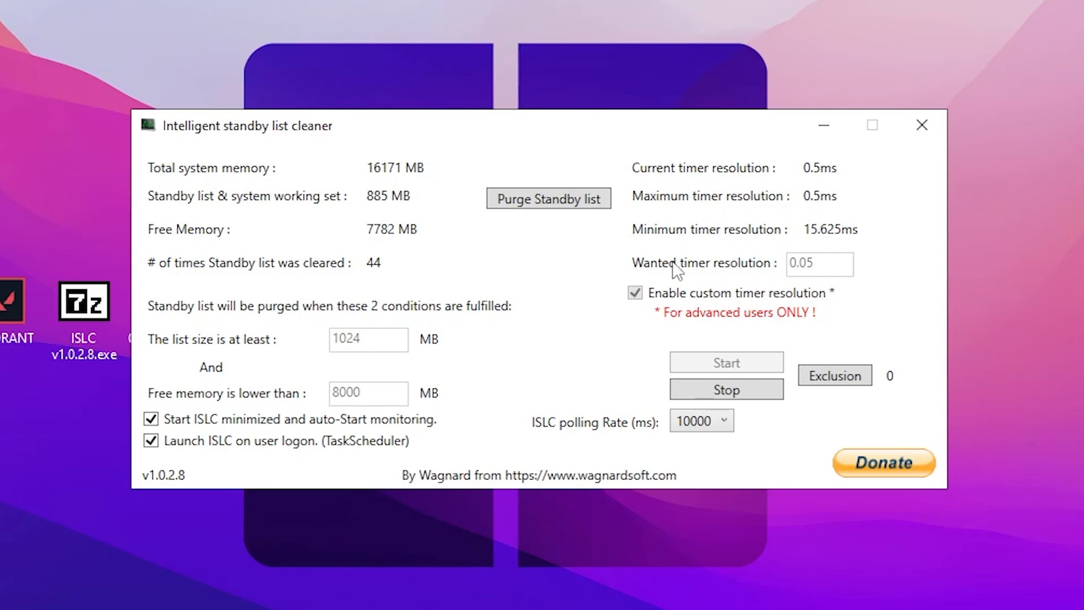
mouse_move(731, 283)
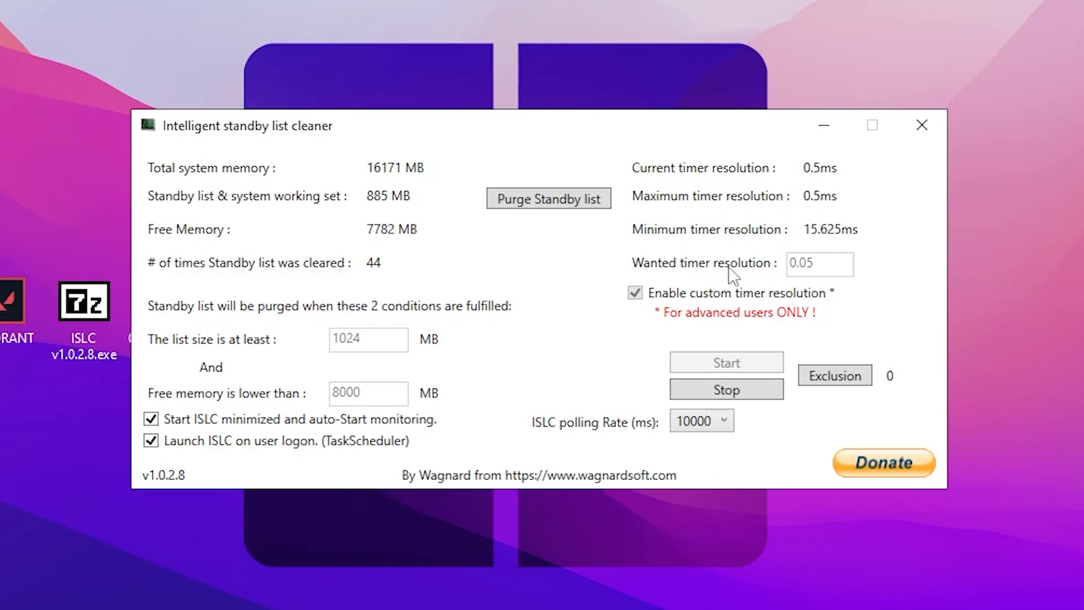
Step: Set ISLC to 1024 MB list size, 8000 MB free memory, 0.05 timer, and start it
left_click(803, 265)
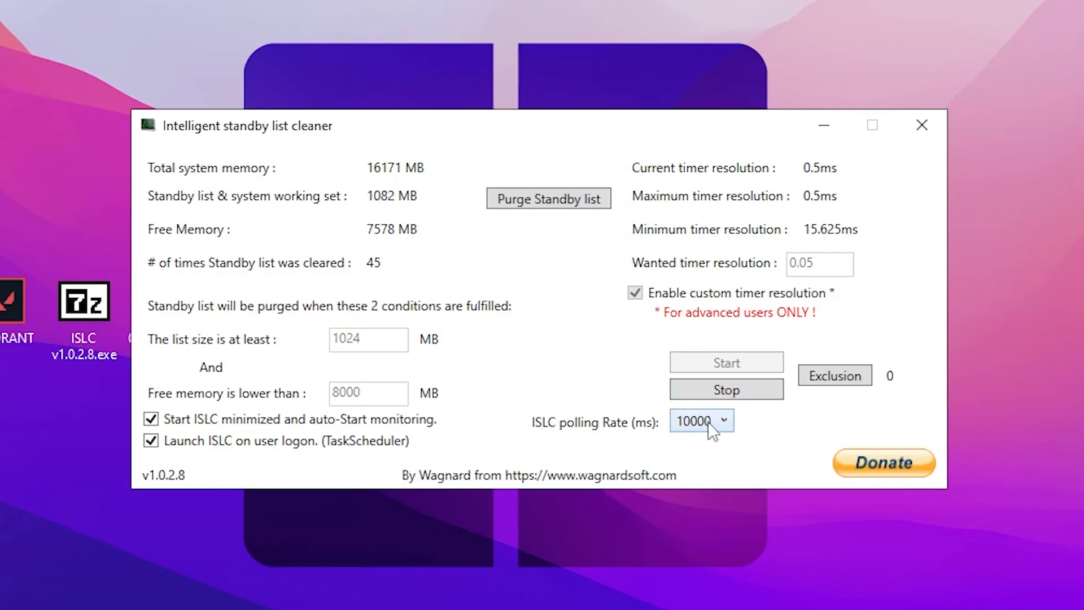
mouse_move(208, 358)
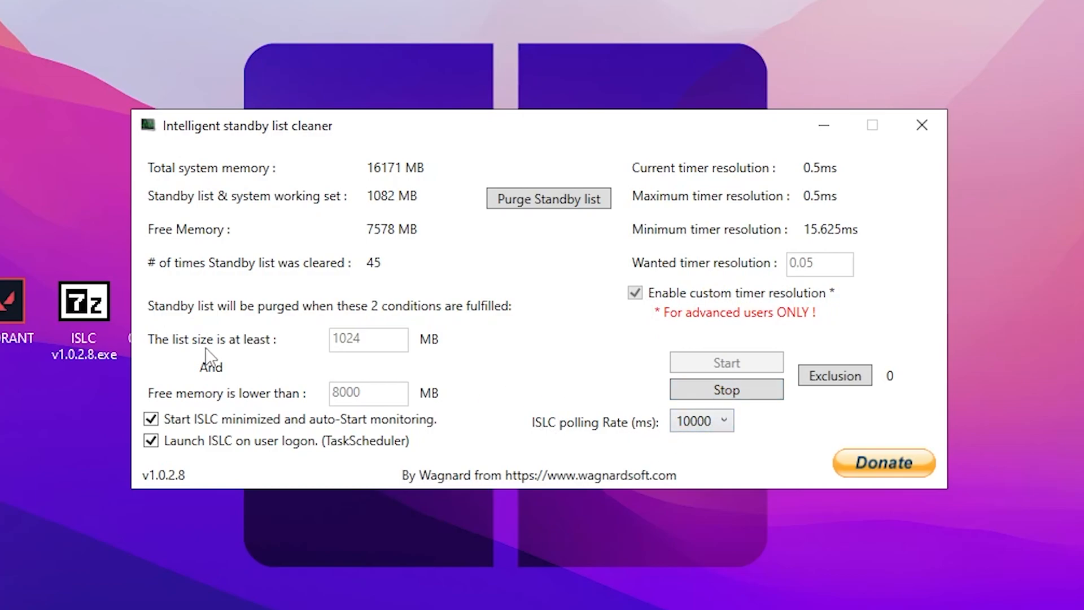
left_click(548, 198)
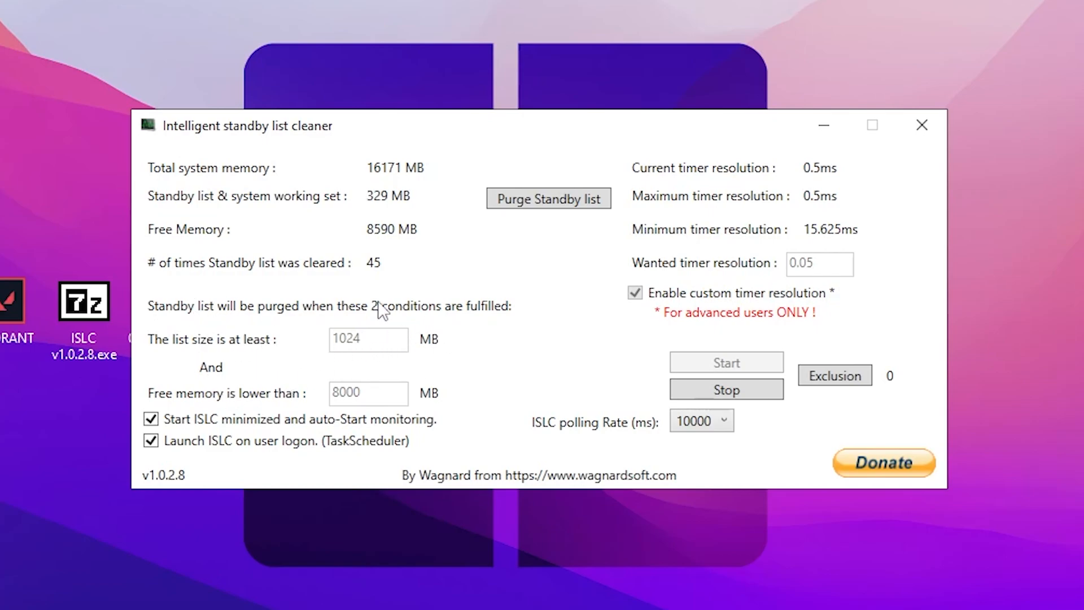
mouse_move(359, 354)
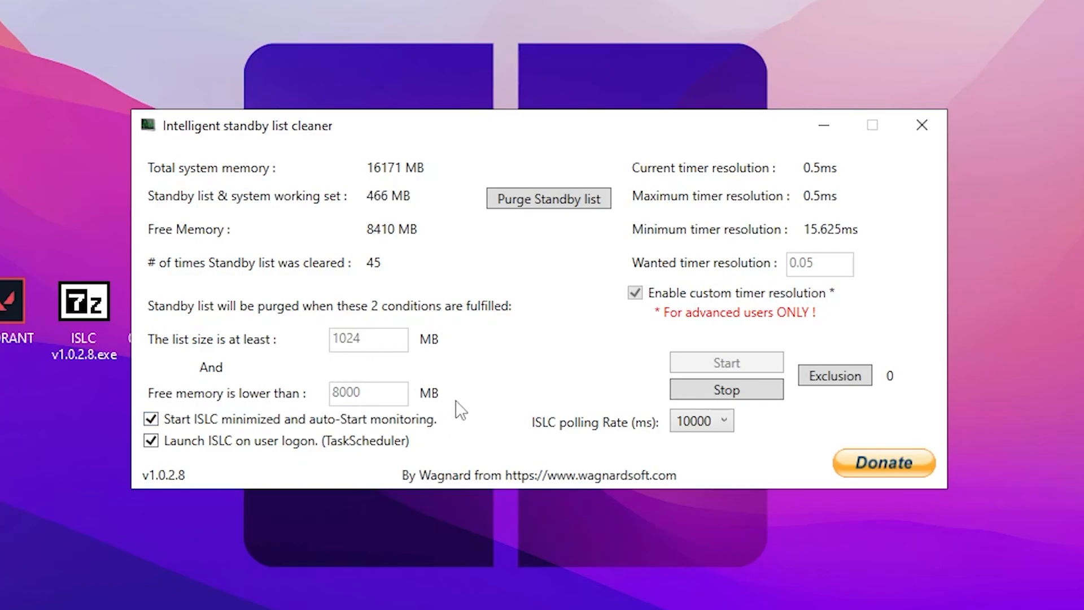
mouse_move(379, 423)
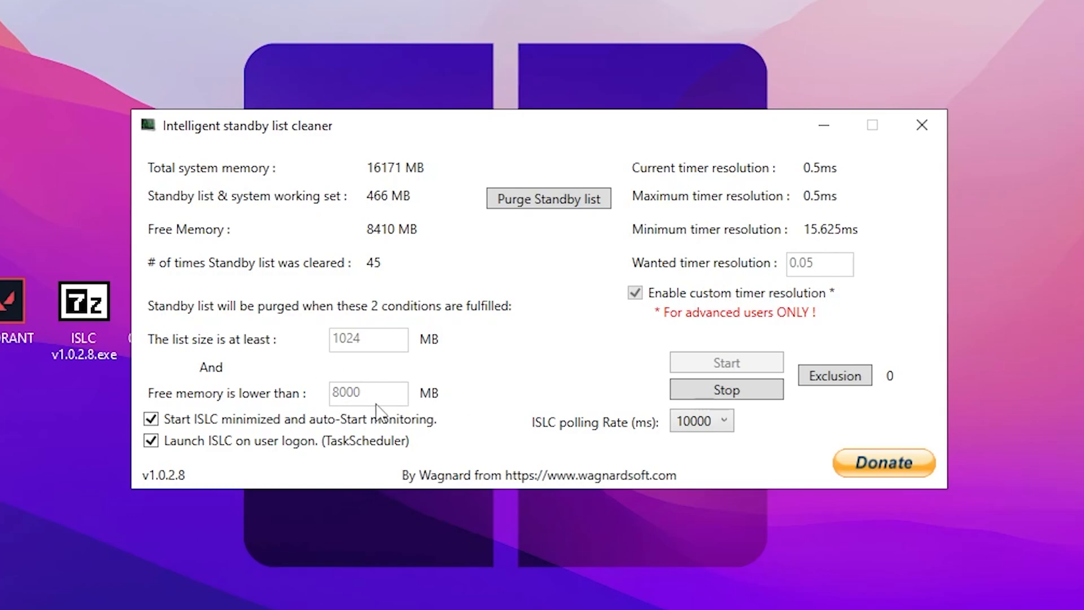
mouse_move(440, 406)
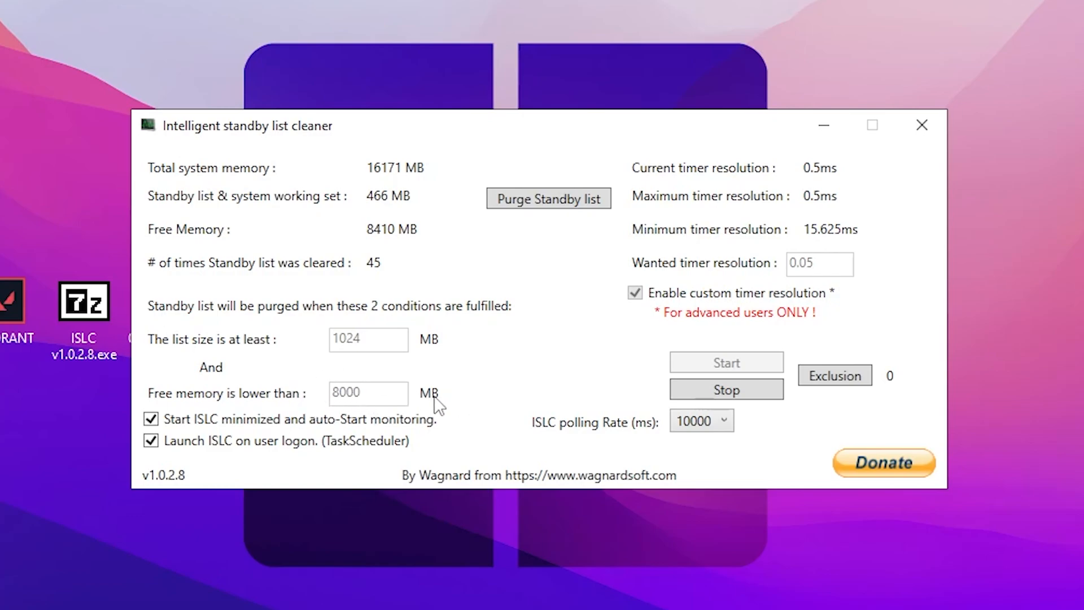
mouse_move(167, 466)
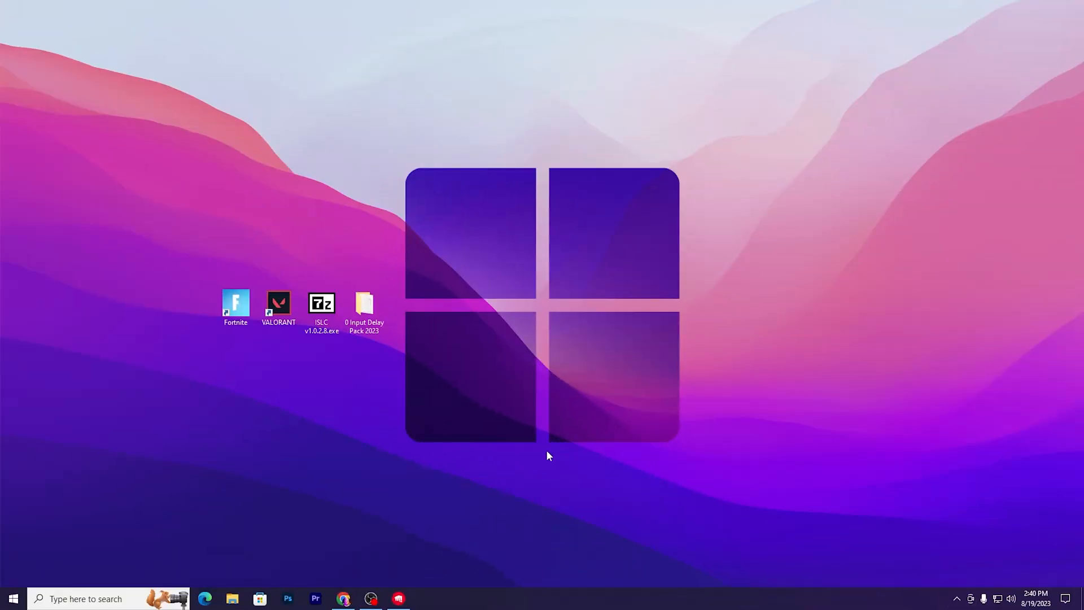
Step: Open '0 Input Delay Pack 2023' on the desktop, then its Windows Mouse Scaling folder
left_click(365, 305)
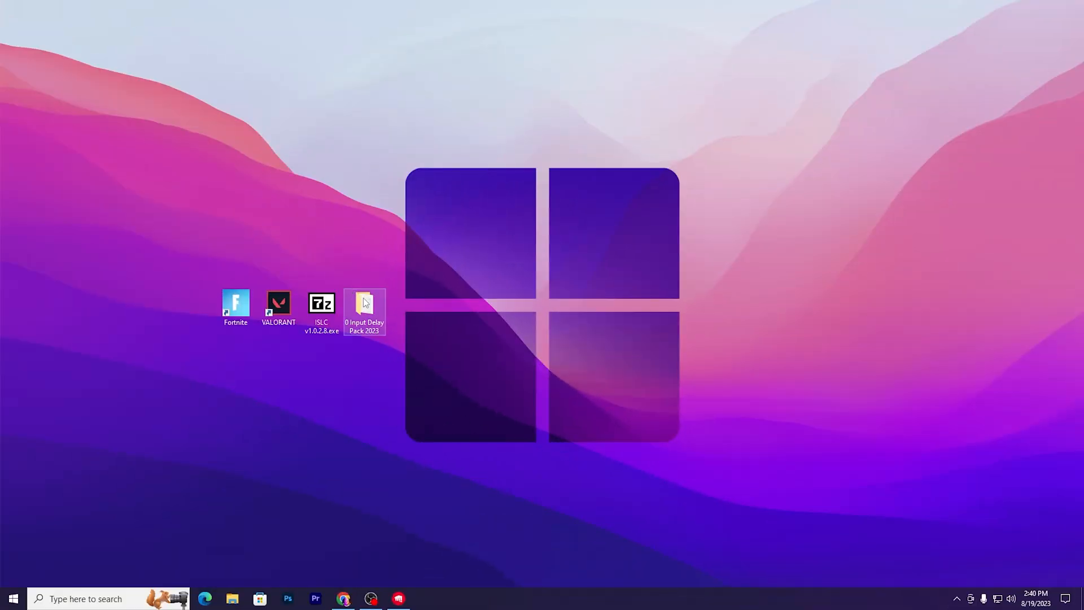
double_click(365, 308)
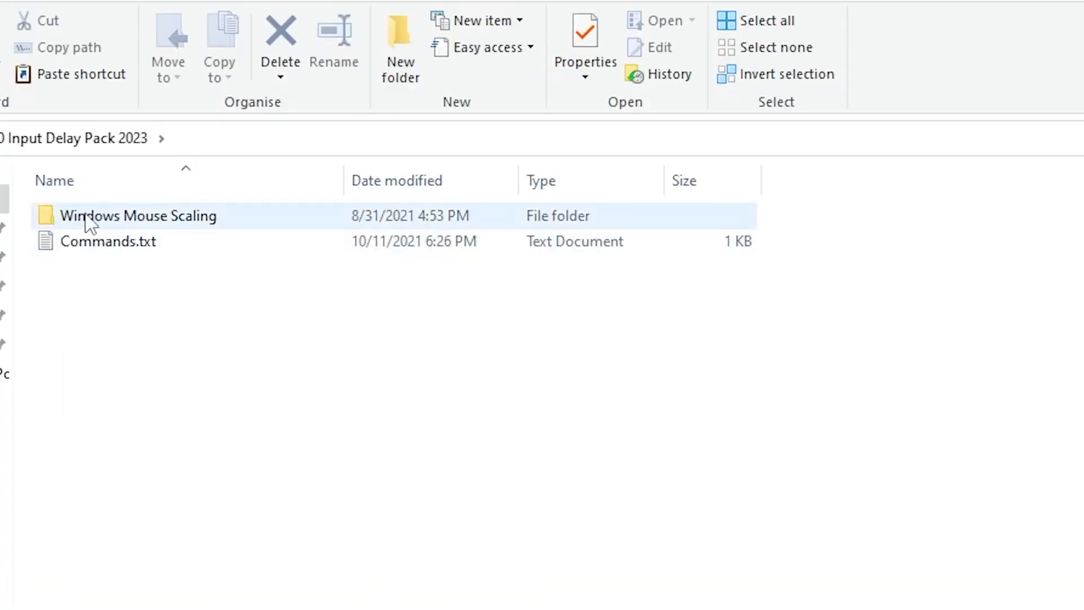
left_click(109, 241)
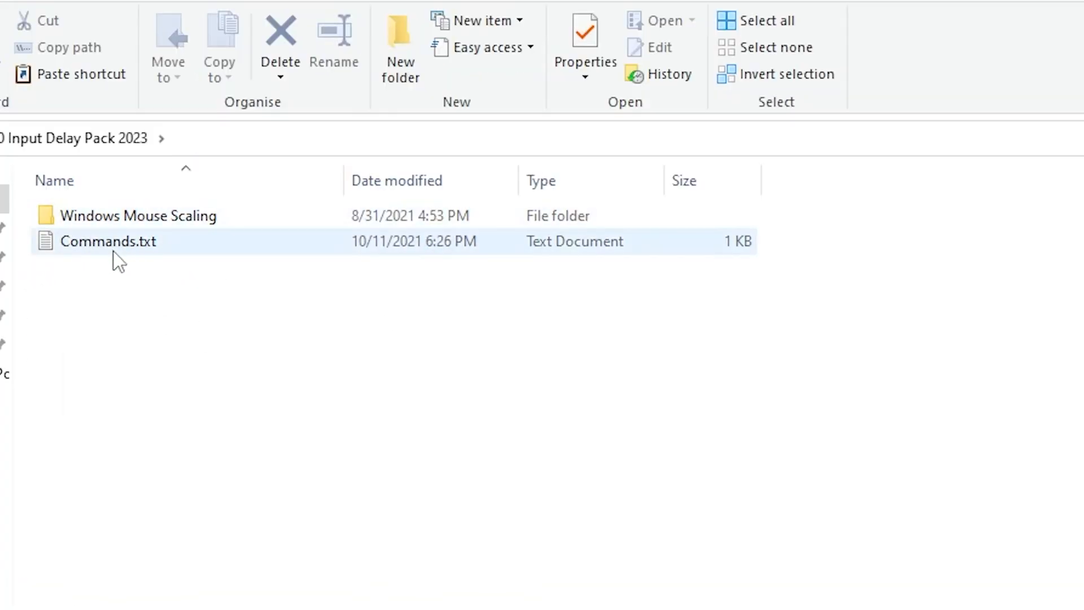
double_click(139, 215)
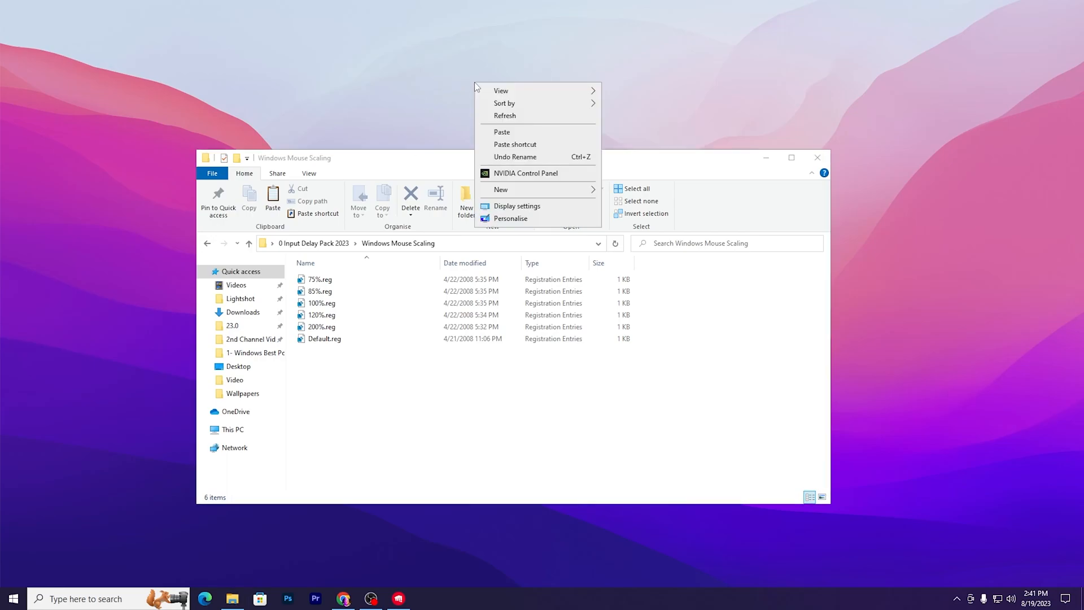
Step: Confirm display scale is 100% and merge the 100% mouse scaling registry file
left_click(518, 206)
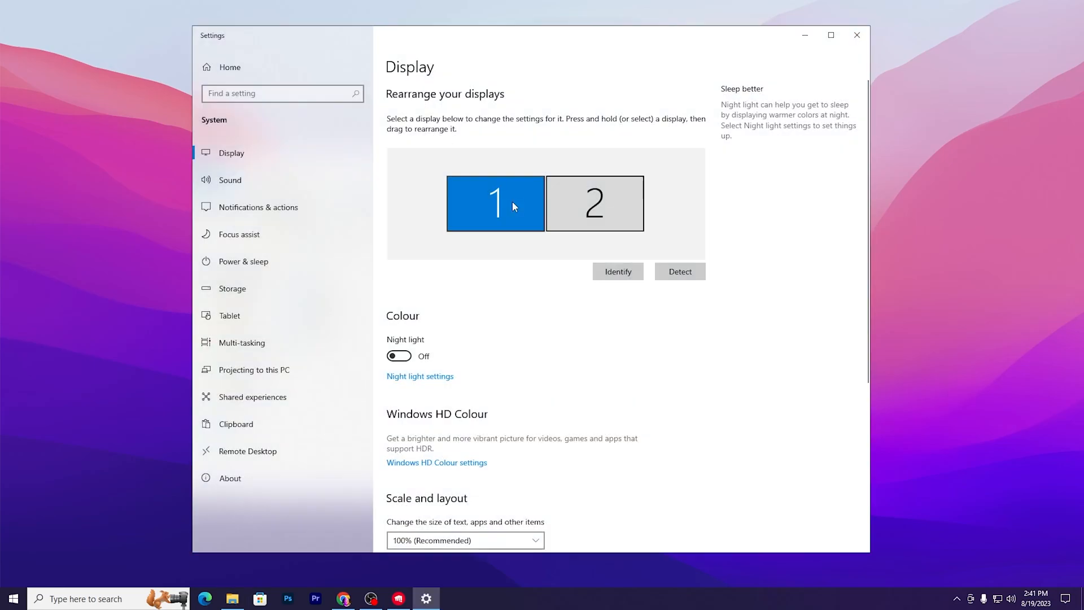
scroll("down", 3)
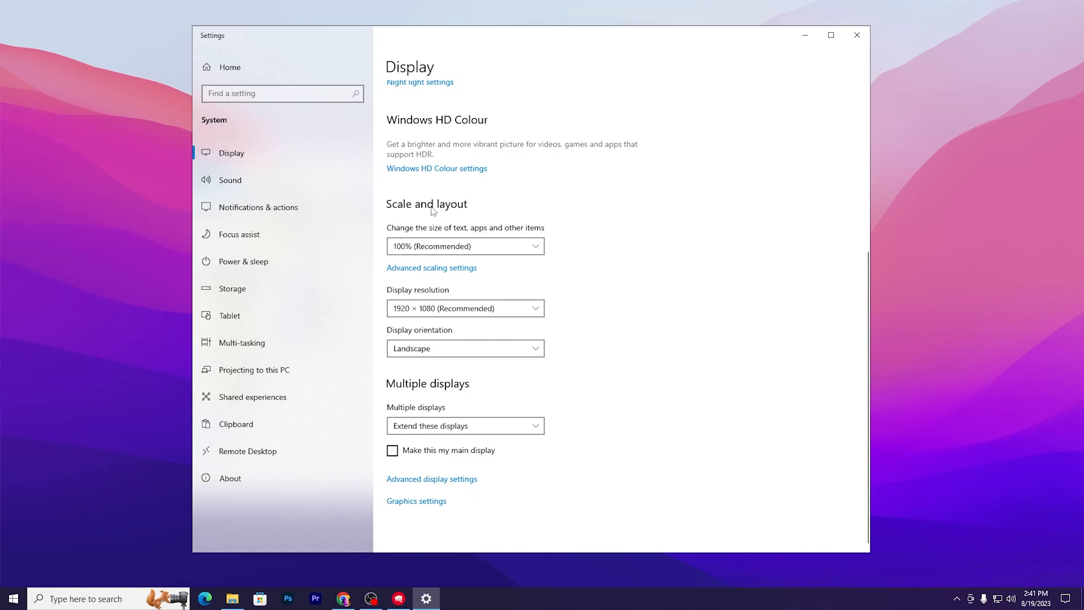
mouse_move(856, 35)
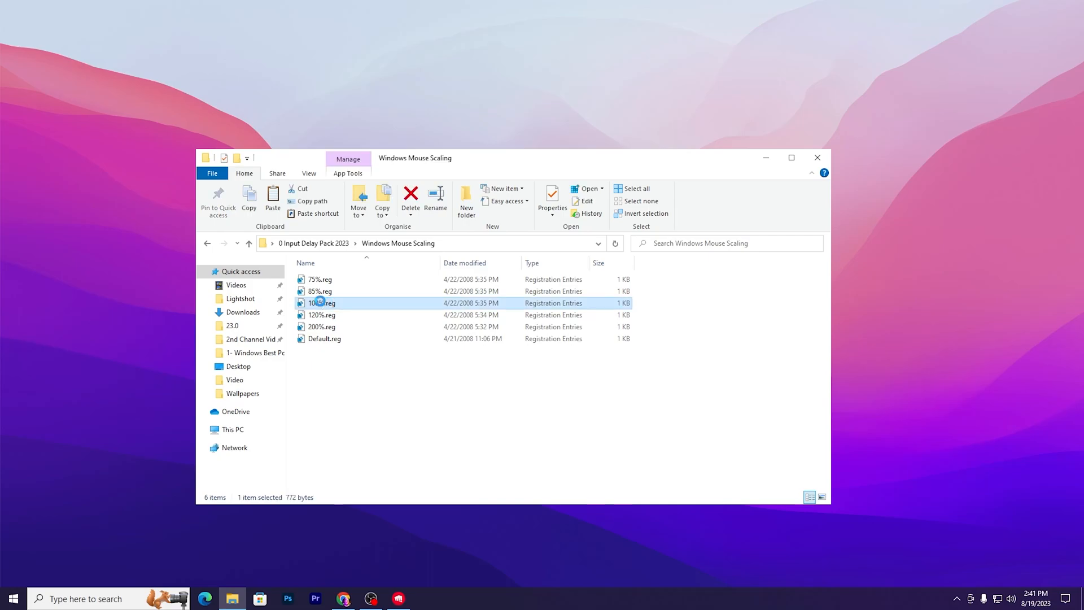
double_click(319, 303)
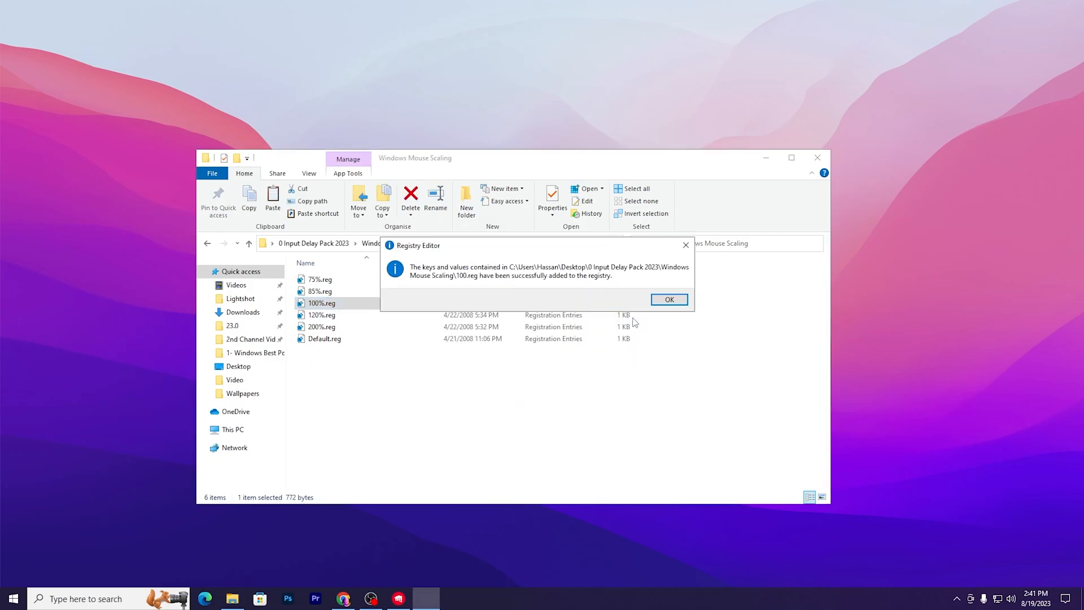
left_click(669, 299)
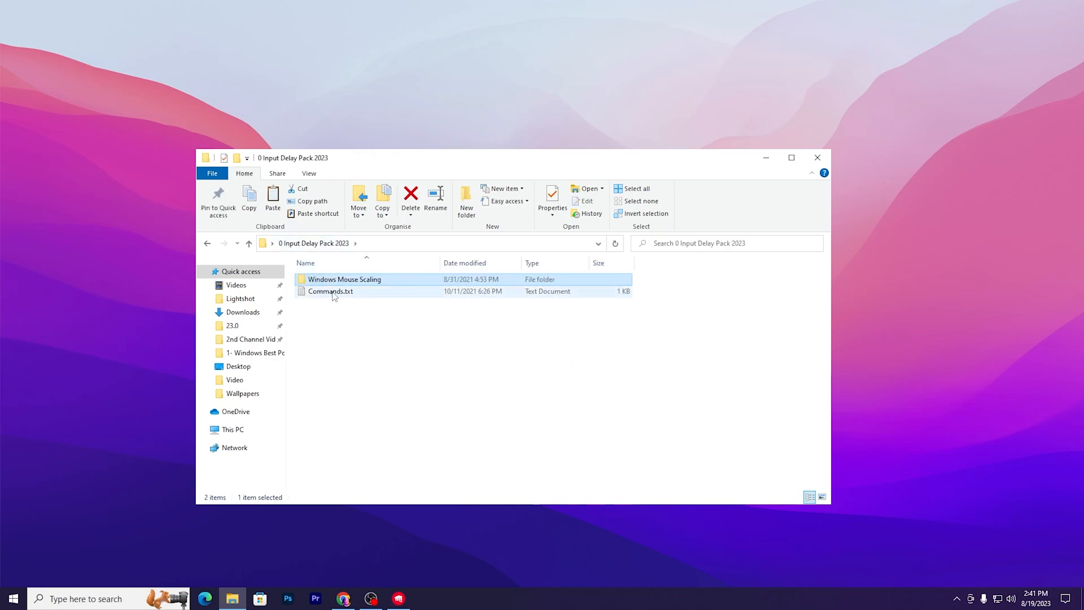
Step: Open Commands.txt and run bcdedit /deletevalue useplatformclock in an admin Command Prompt
double_click(330, 291)
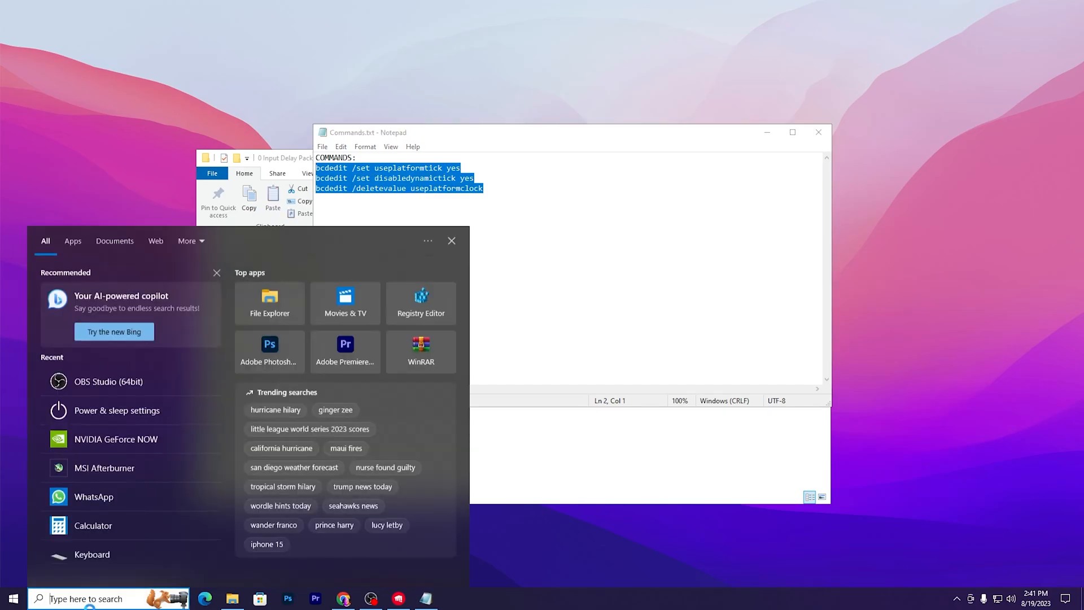
type("cmd")
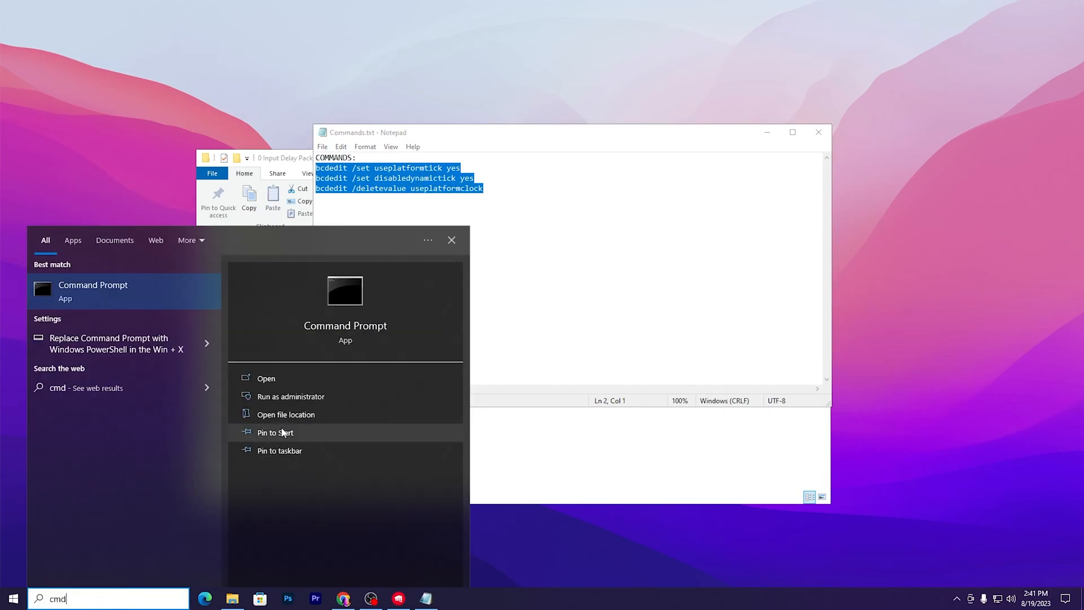
left_click(290, 396)
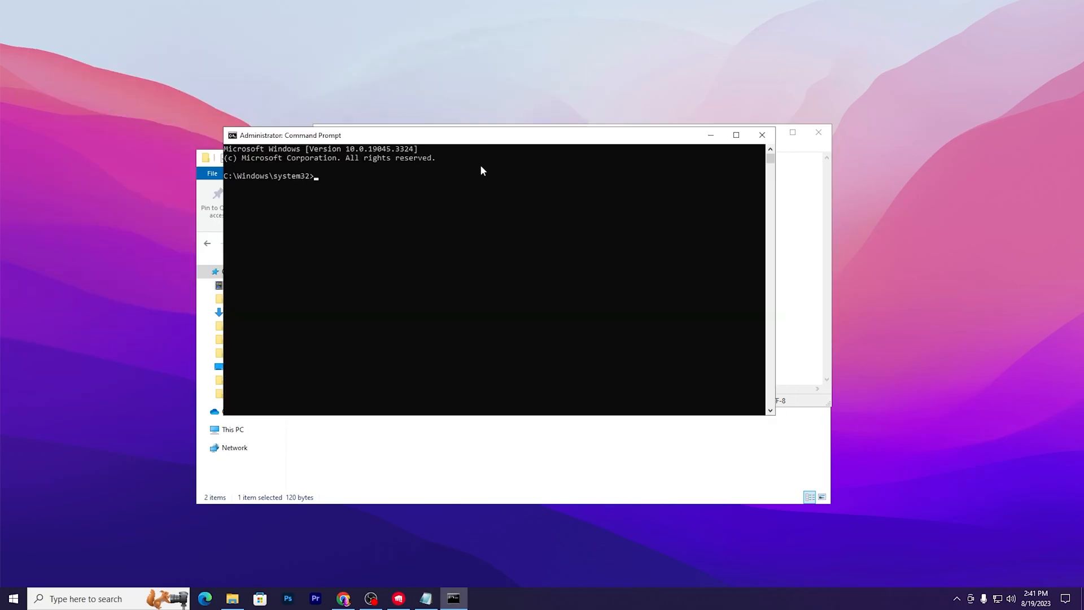
type("bcdedit /deletevalue useplatformclock")
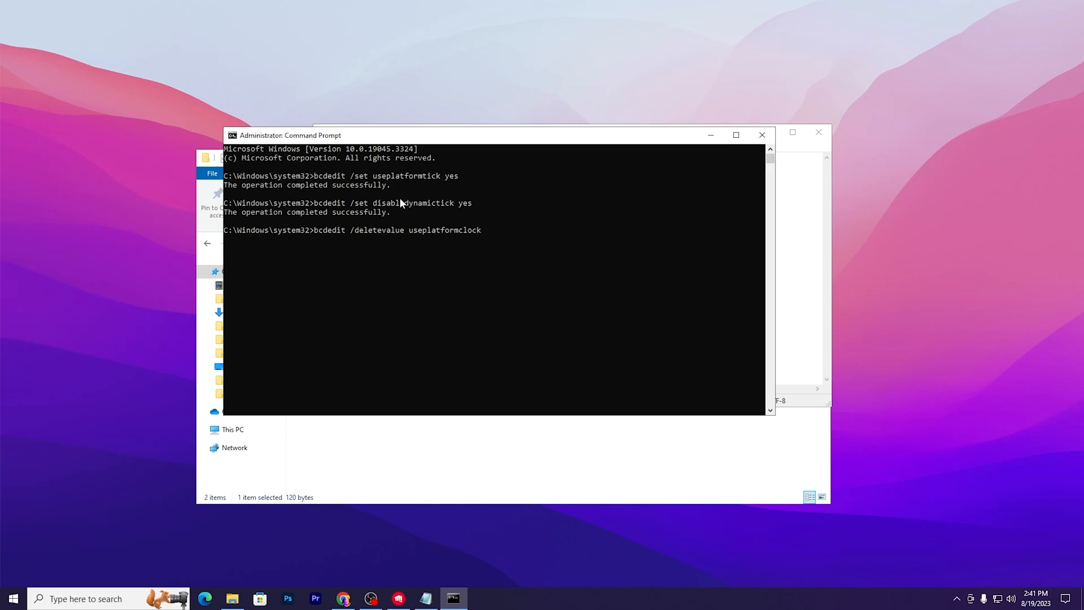